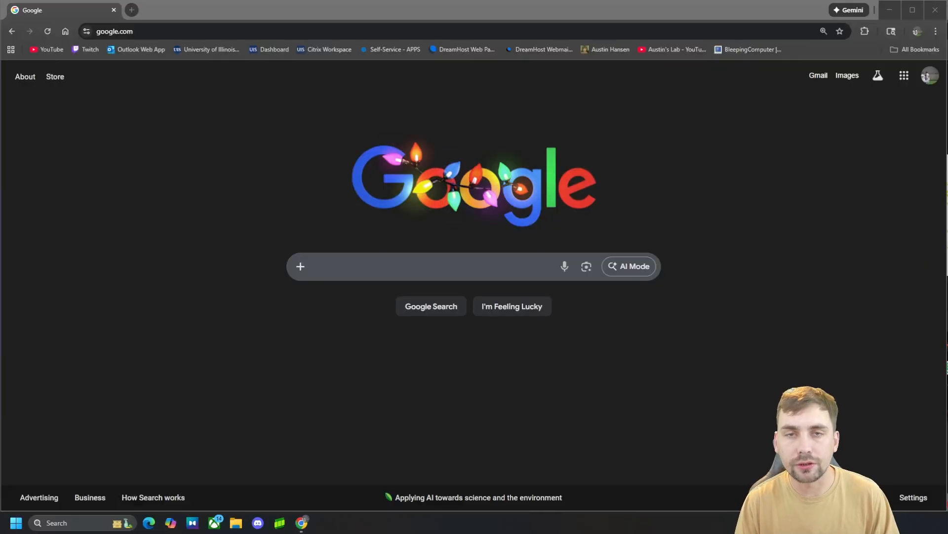
Search 'liverpool logo' images and save the red liver bird logo PNG into Downloads.
click(424, 266)
text(liverpo)
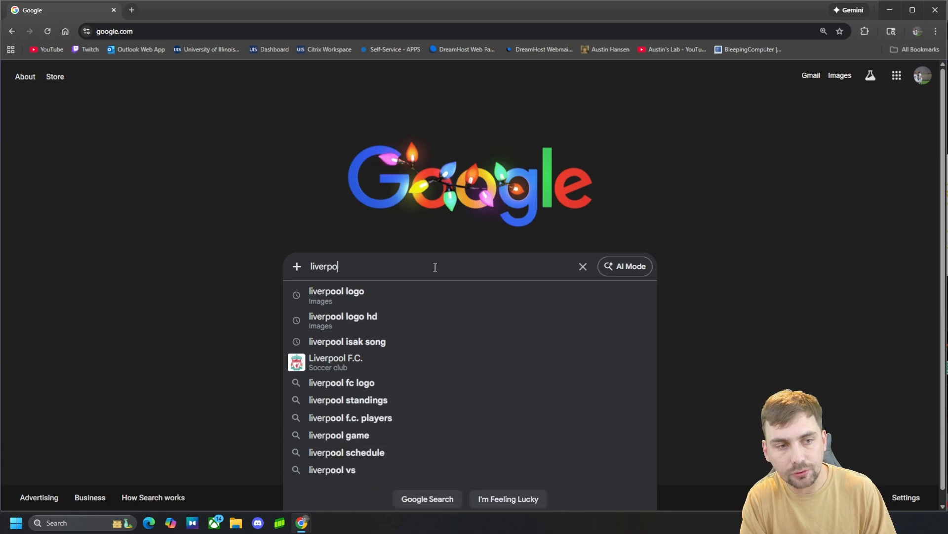
click(335, 290)
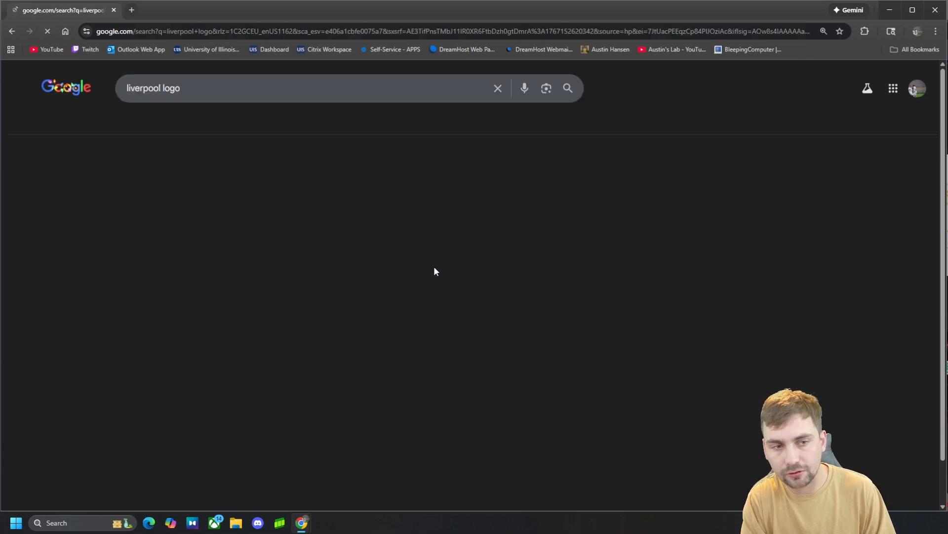
click(204, 122)
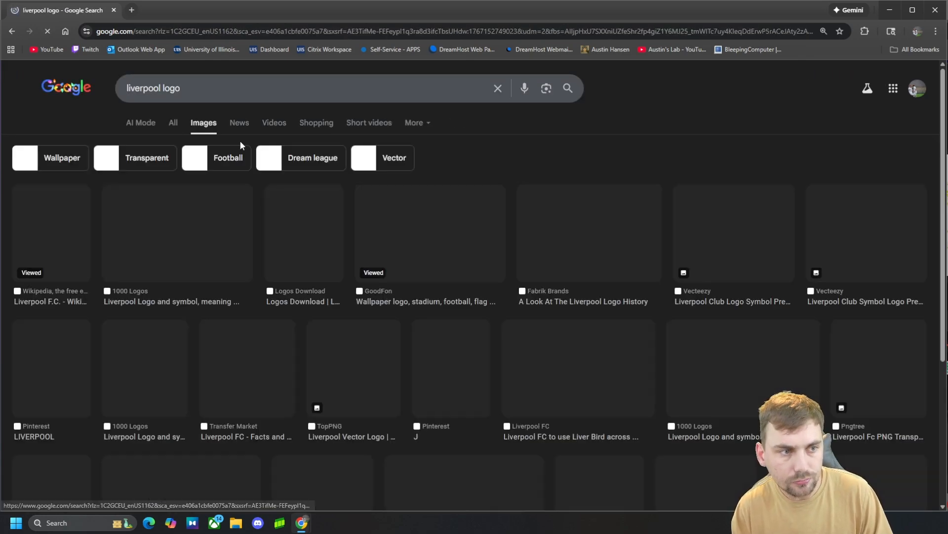
click(369, 233)
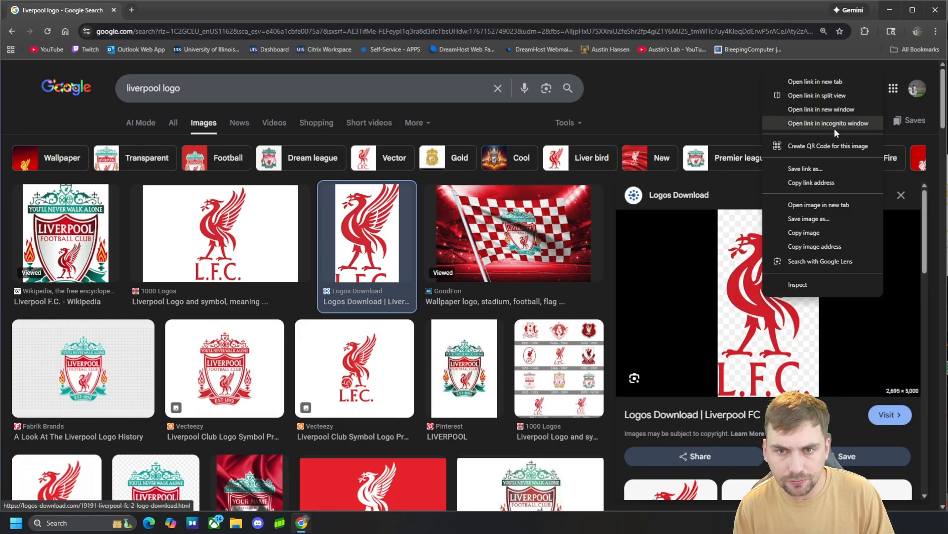
click(810, 218)
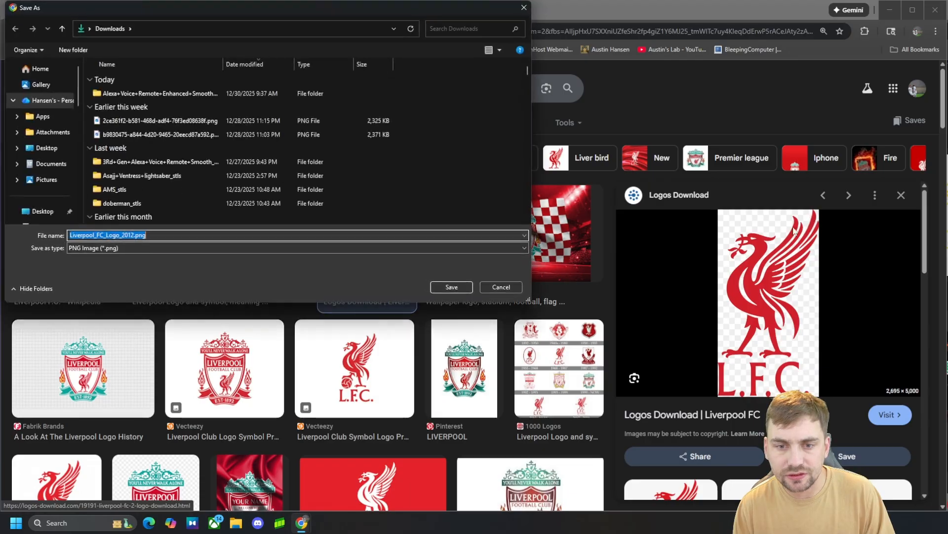
click(500, 287)
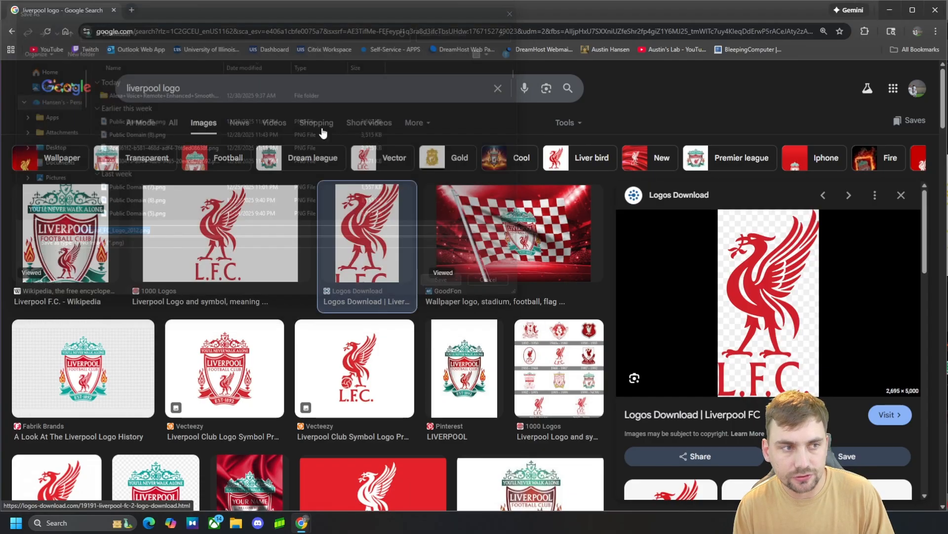
Search 'png to svg' in a new tab and open the FreeConvert PNG to SVG converter.
click(249, 10)
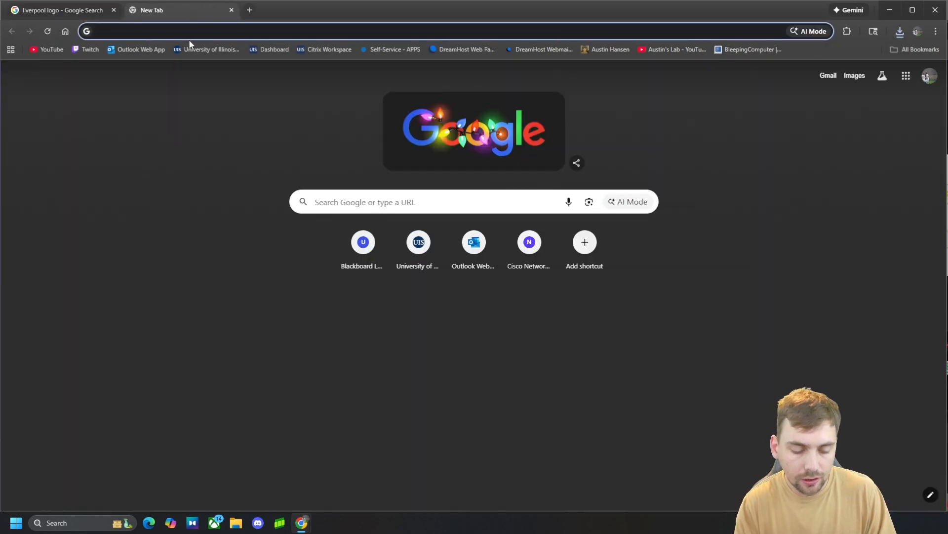
text(png to svg)
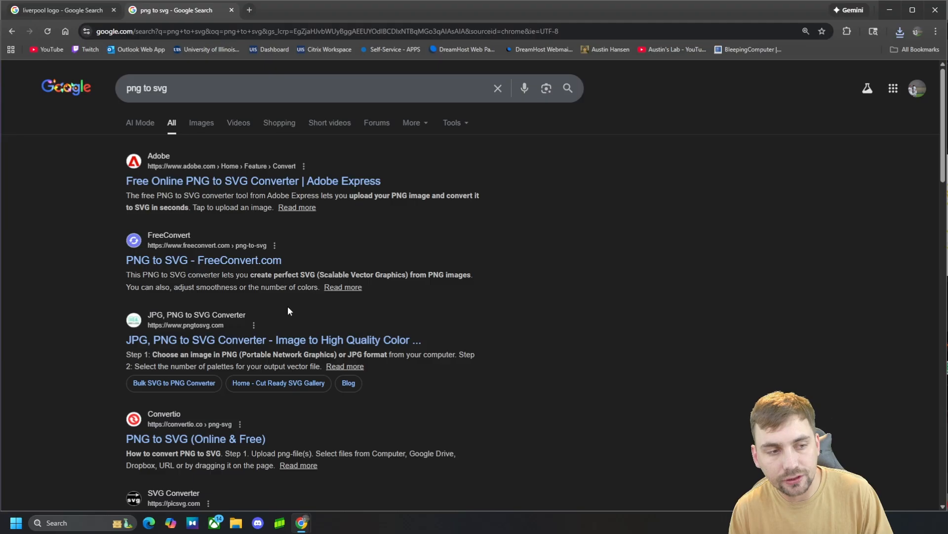
mouse_move(204, 260)
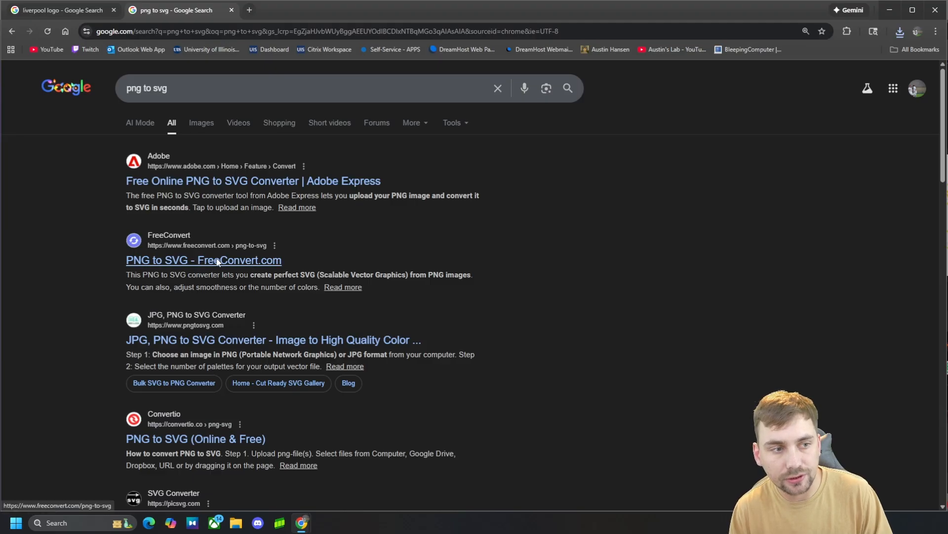
click(203, 260)
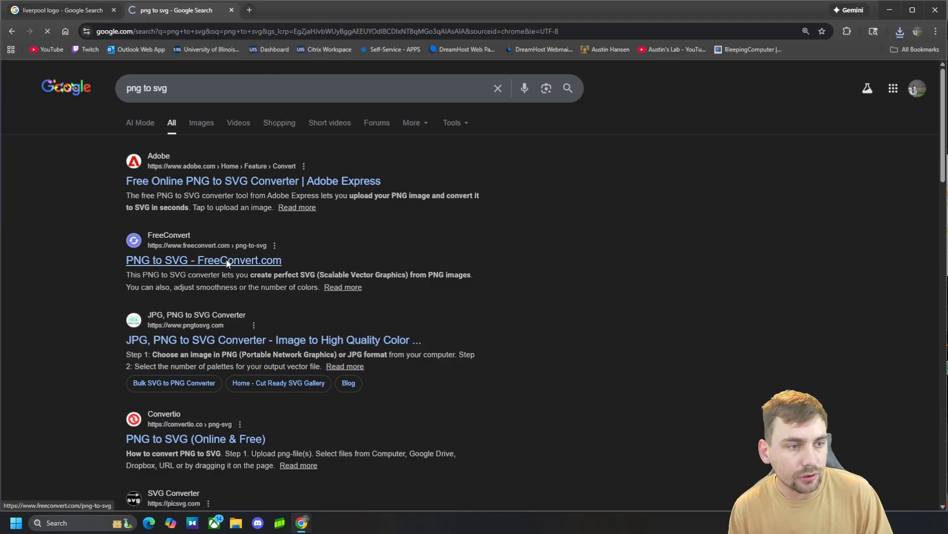
Upload Liverpool_FC_Logo_2012.png from Downloads to FreeConvert.
click(204, 259)
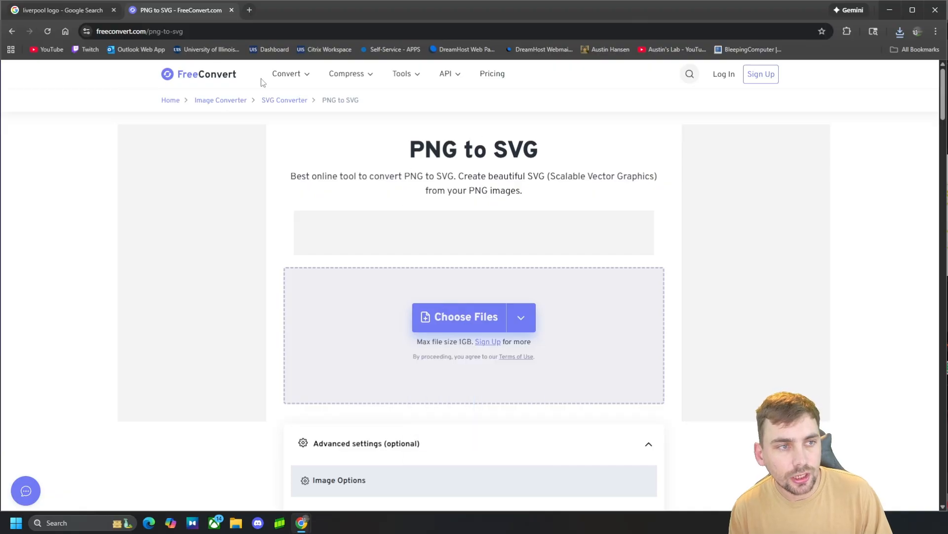
mouse_move(109, 65)
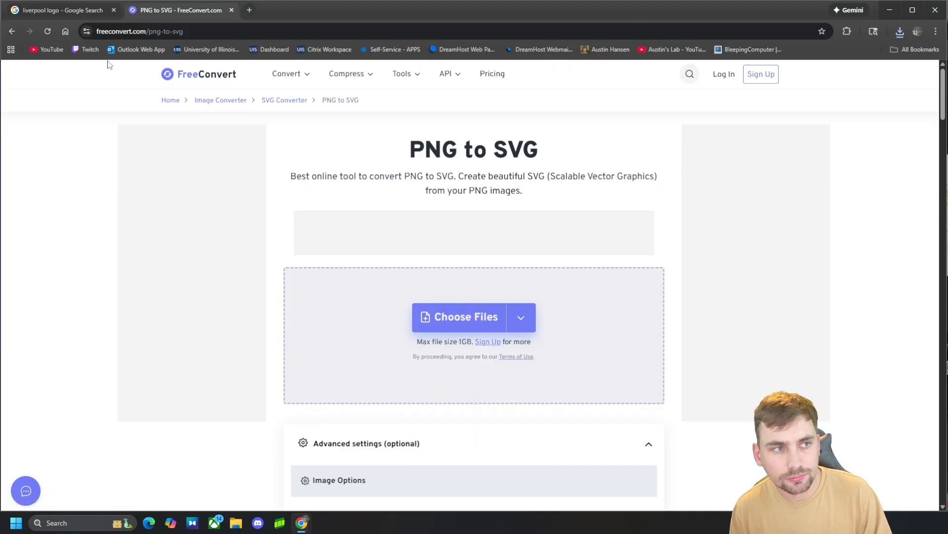
click(520, 316)
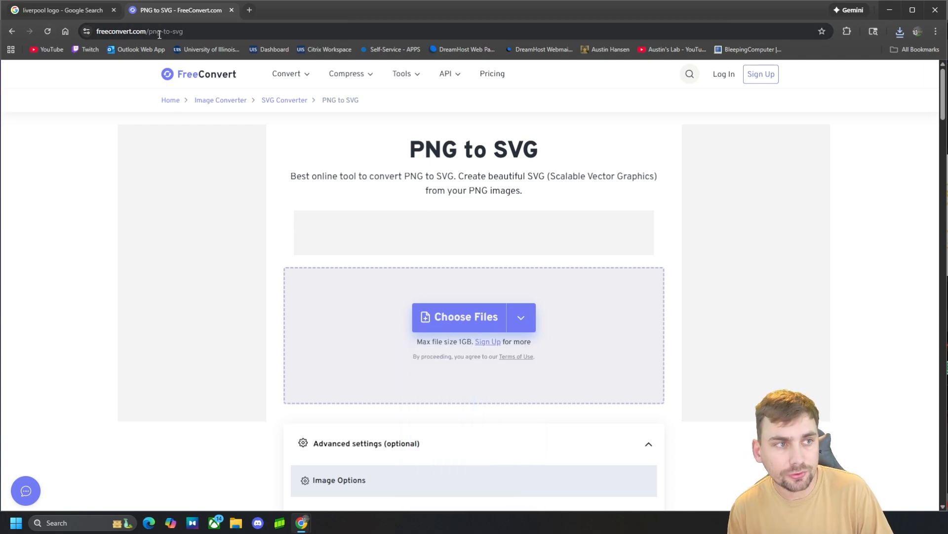
mouse_move(424, 275)
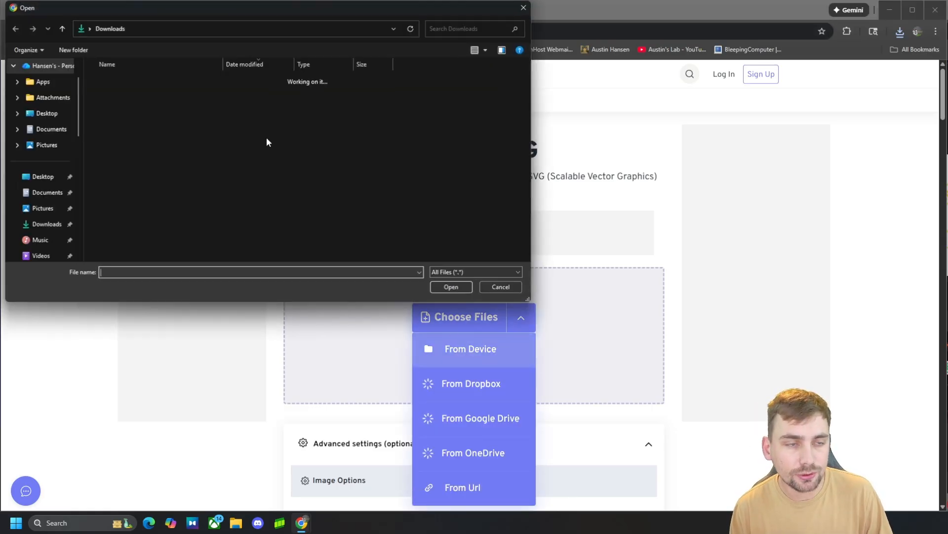
click(139, 92)
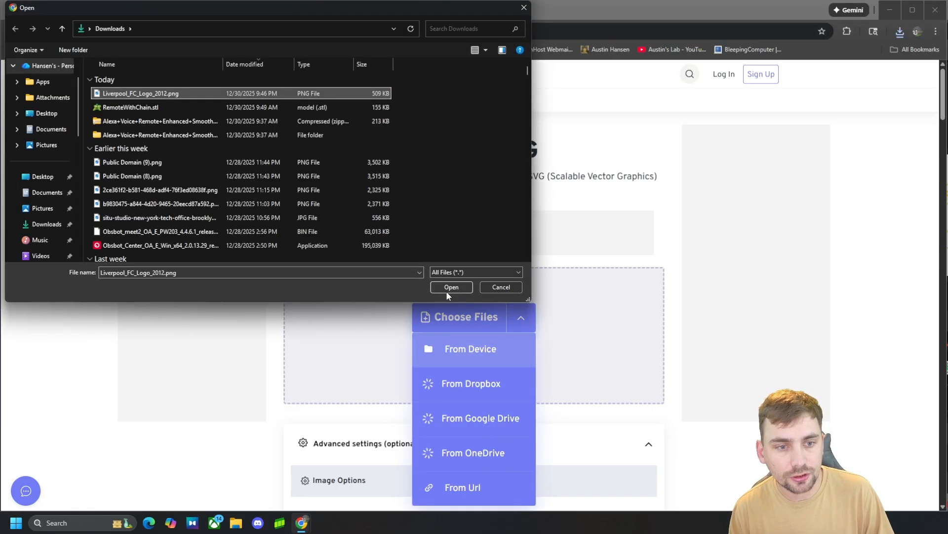
click(450, 287)
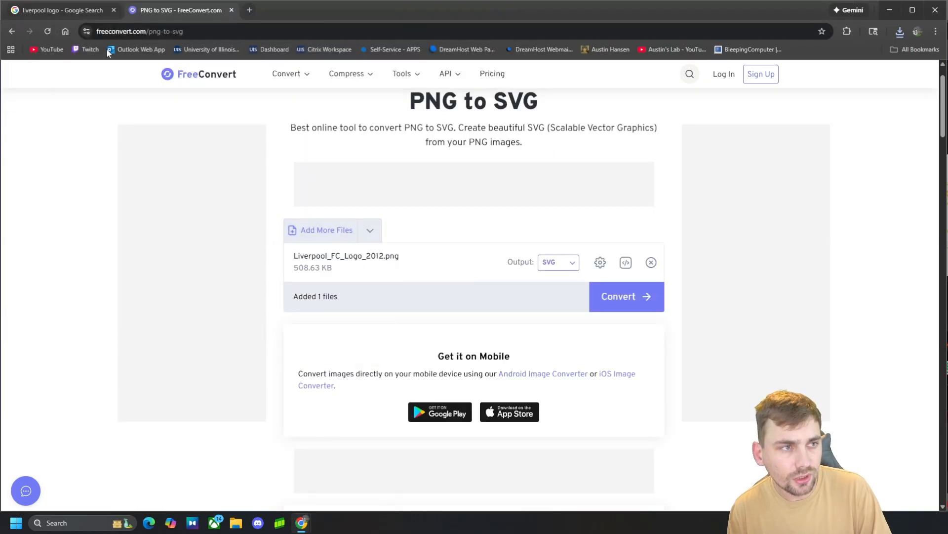
mouse_move(611, 283)
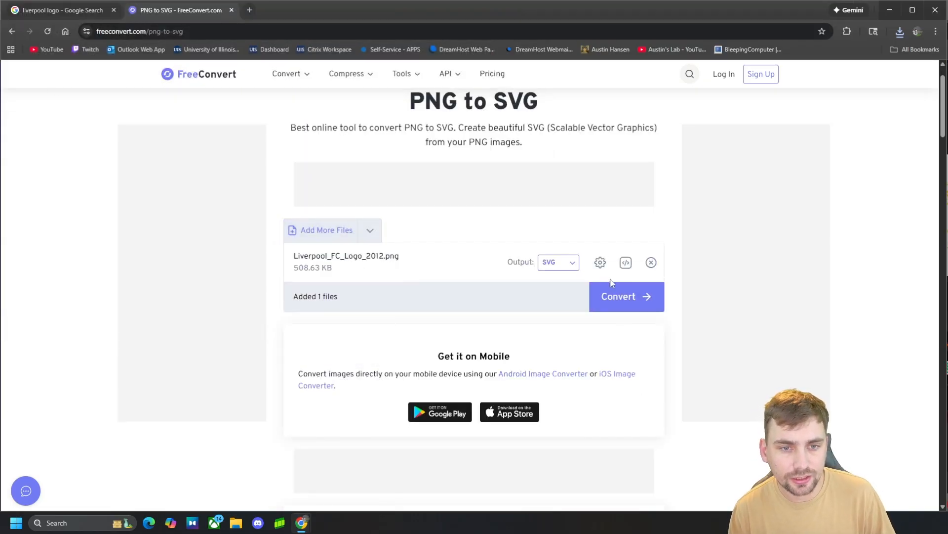
Convert the logo to SVG, download it, and start a new tab for Tinkercad.
click(626, 295)
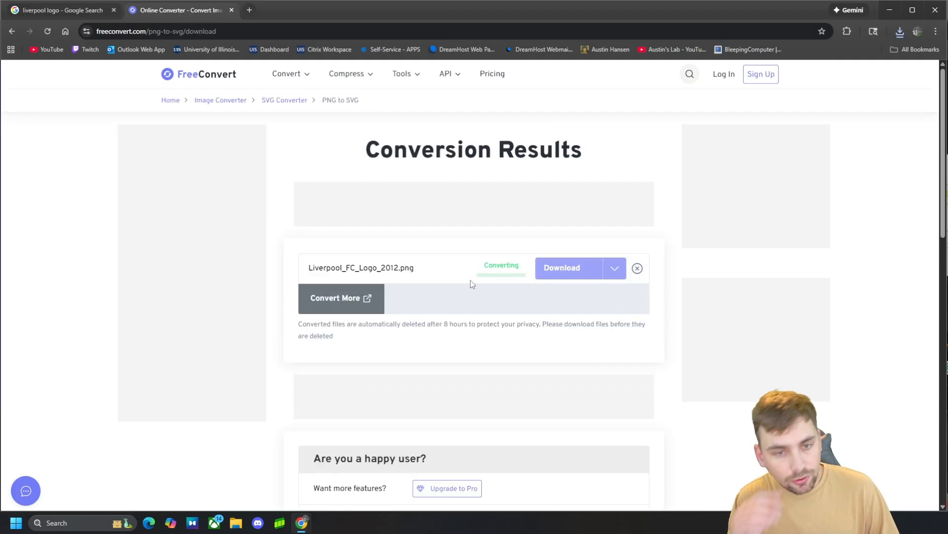
mouse_move(614, 276)
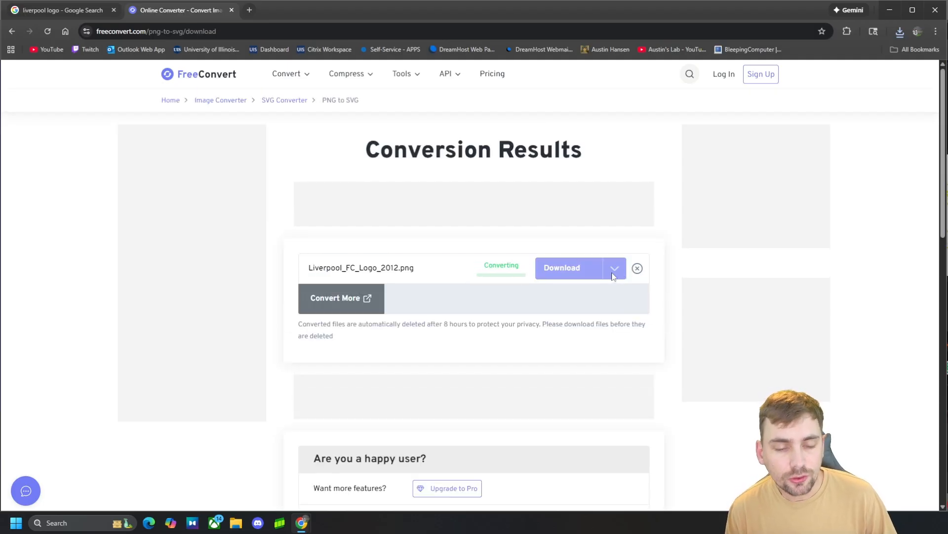
click(613, 267)
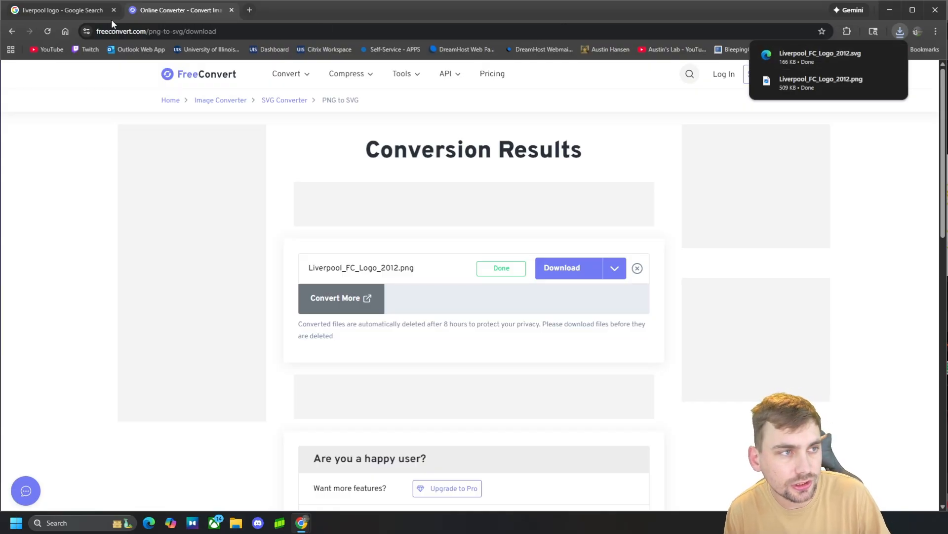
click(248, 10)
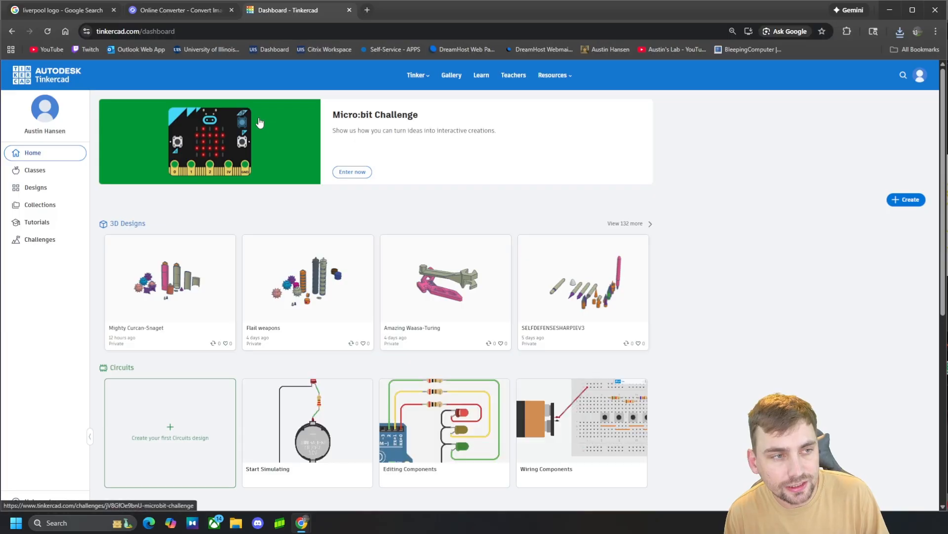
mouse_move(906, 199)
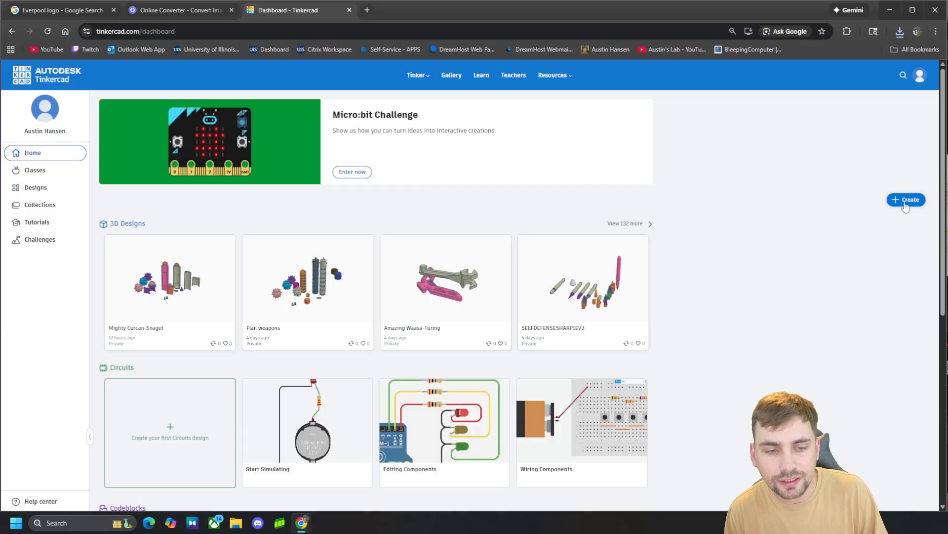
Create a new blank 3D design from the Tinkercad dashboard.
click(906, 199)
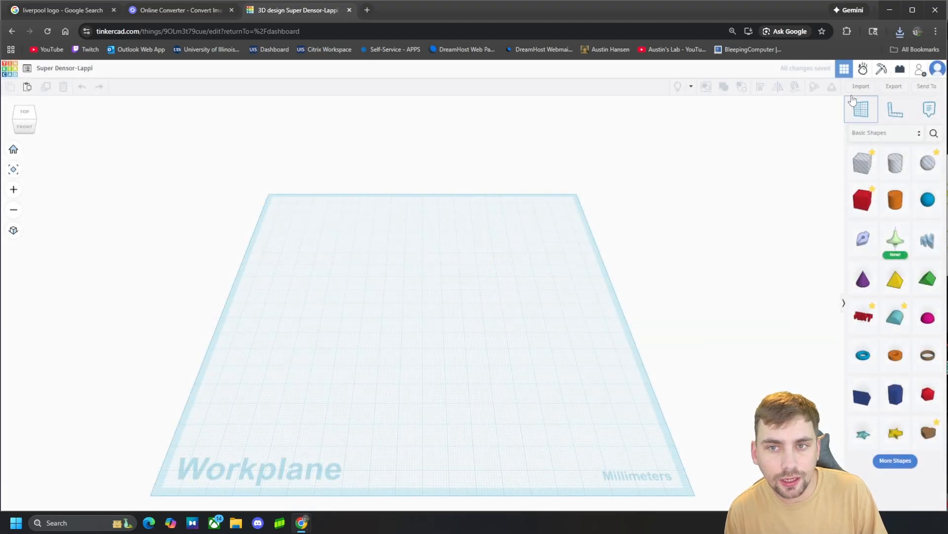
Import Liverpool_FC_Logo_2012.svg with its length scaled down to 100 mm.
click(859, 86)
text(1)
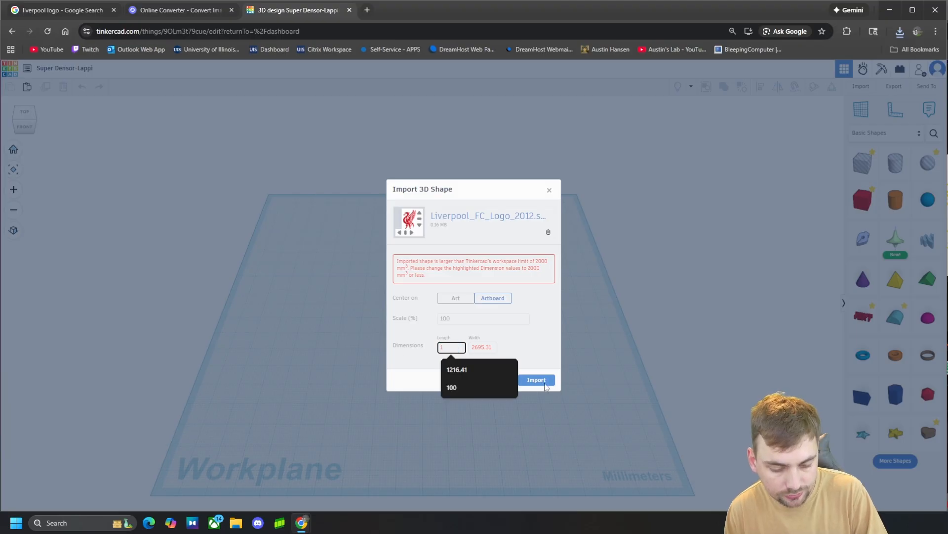
click(451, 386)
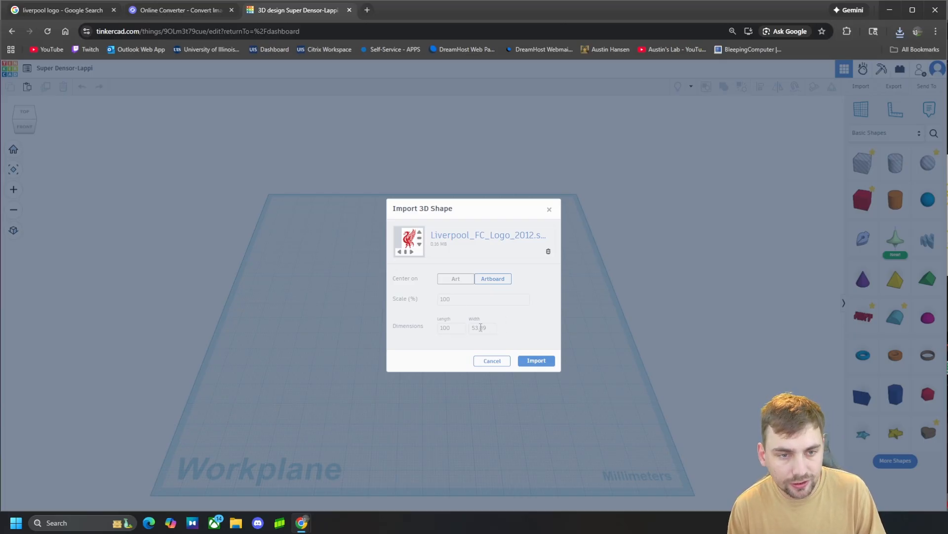
mouse_move(502, 343)
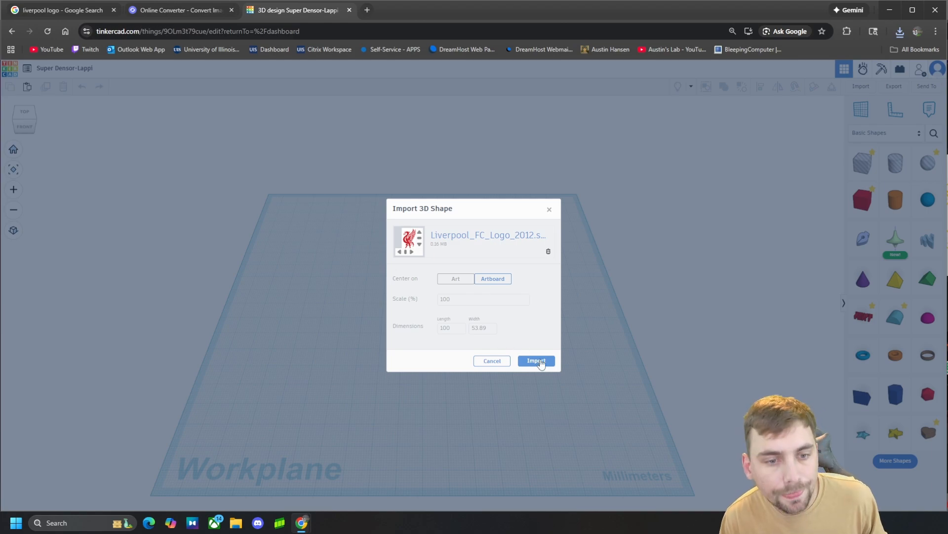
click(534, 360)
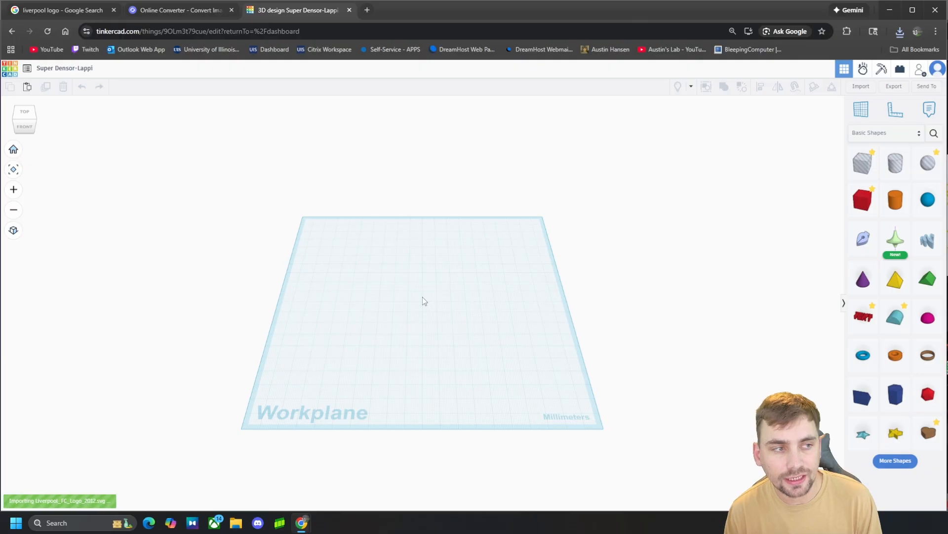
mouse_move(489, 295)
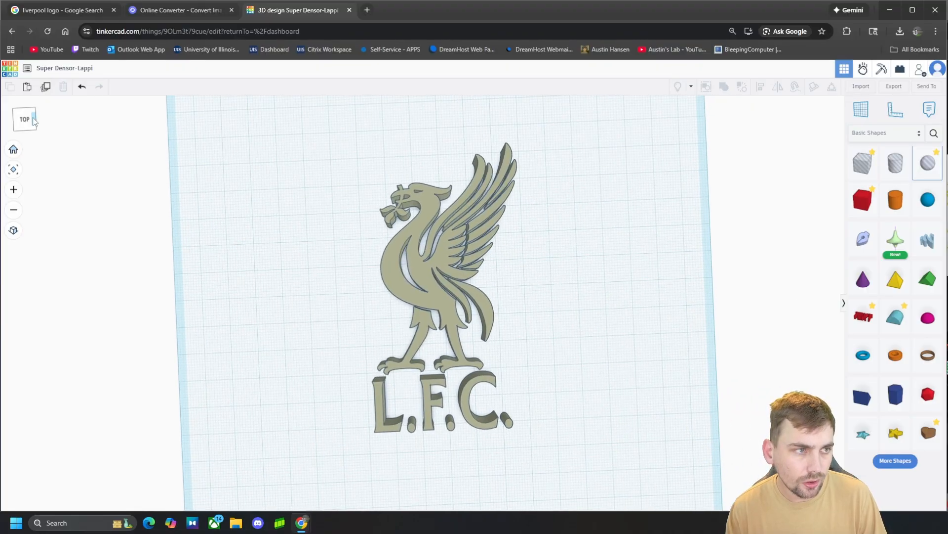
Zoom out to inspect the extruded bird and L.F.C. lettering on the workplane.
scroll(down, 3)
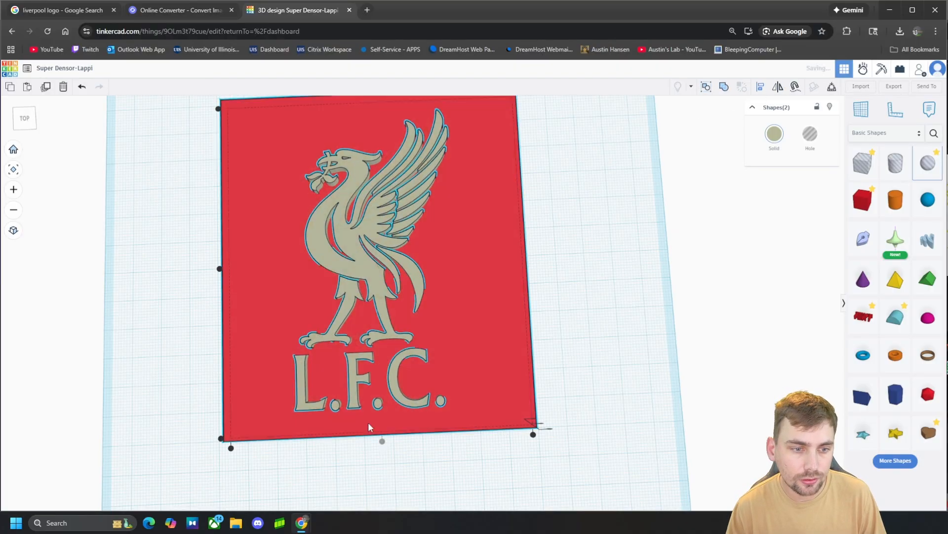
Remove the red backing and sketch a filler polygon bridging the gap between the bird's wings.
click(601, 252)
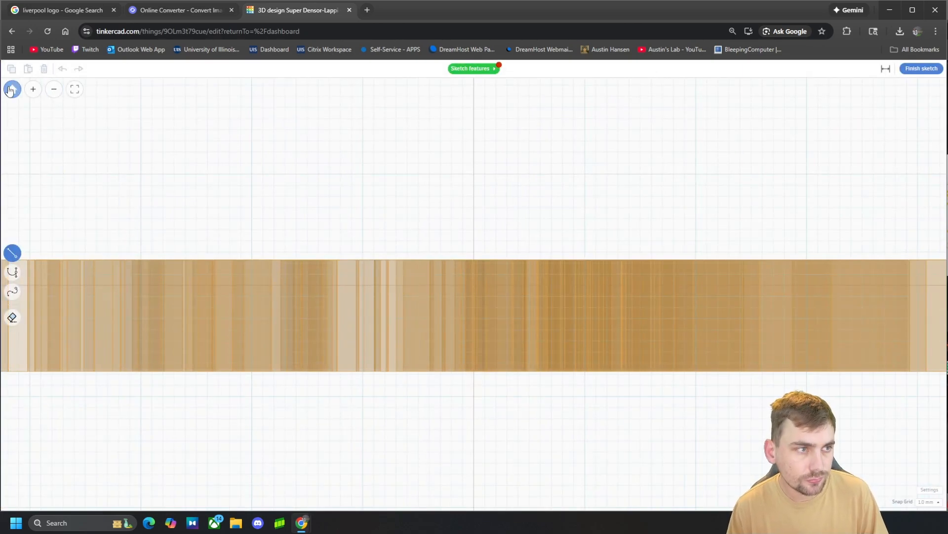
click(921, 68)
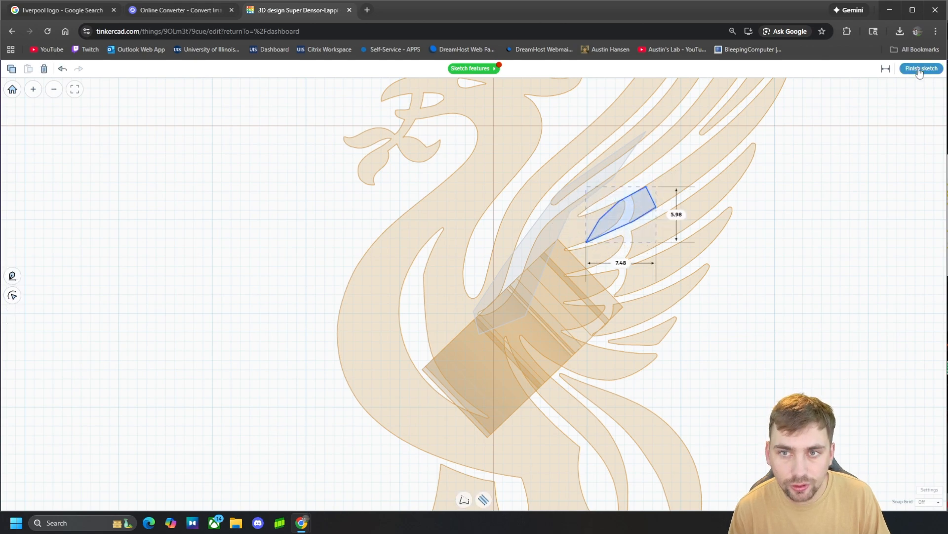
click(920, 69)
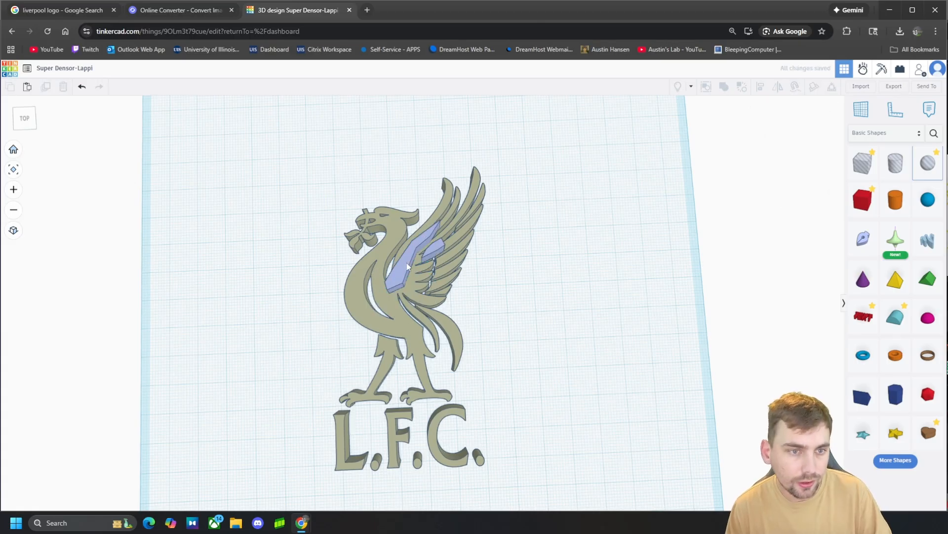
Select the logo with the wing filler and group them into one union shape.
click(411, 260)
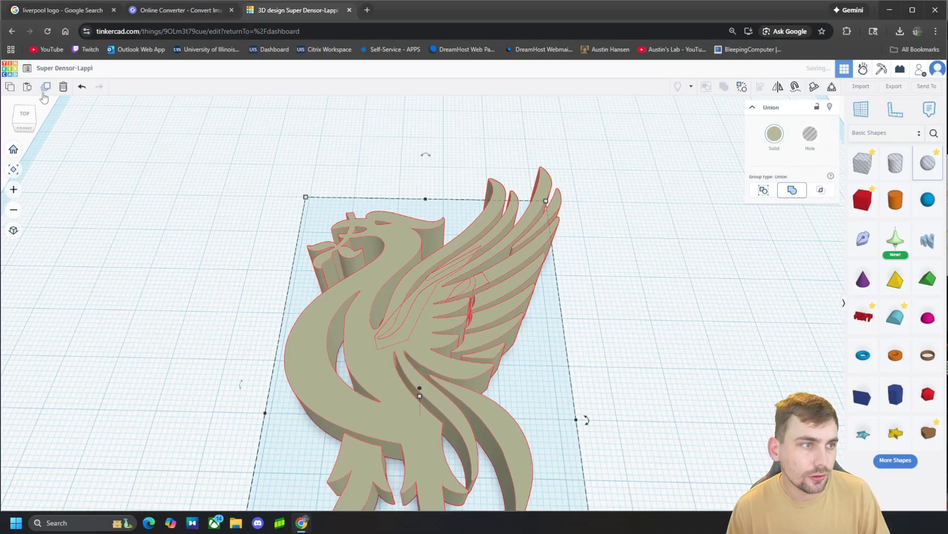
scroll(up, 3)
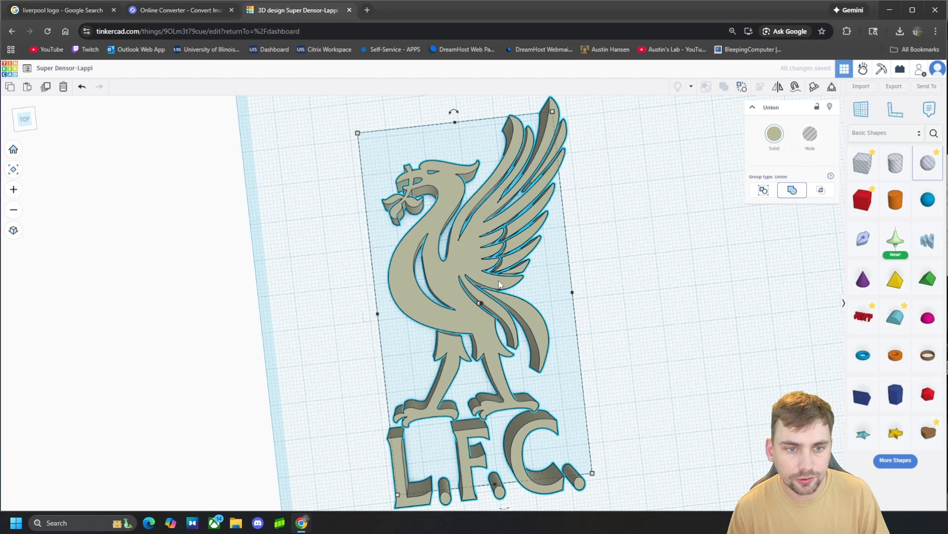
scroll(up, 3)
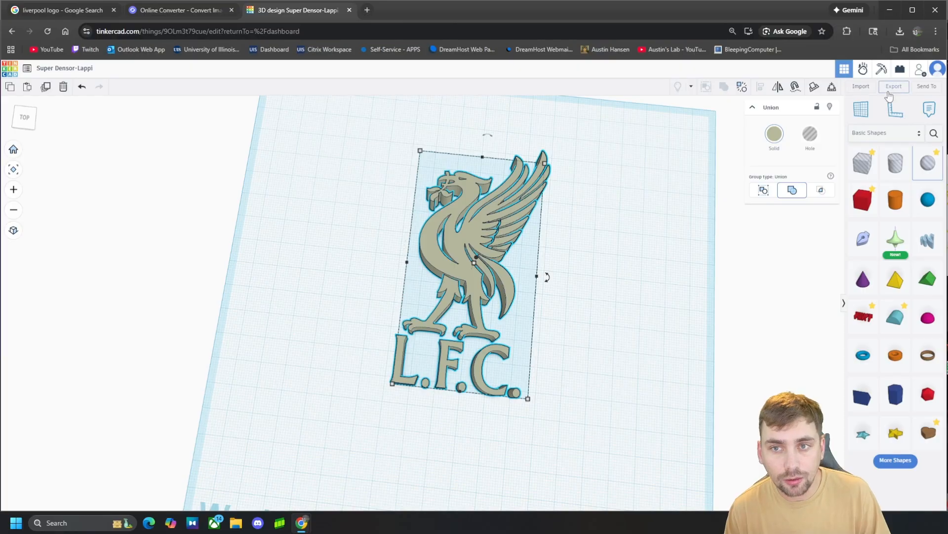
Export the selected grouped logo as an .STL file for 3D printing.
click(895, 86)
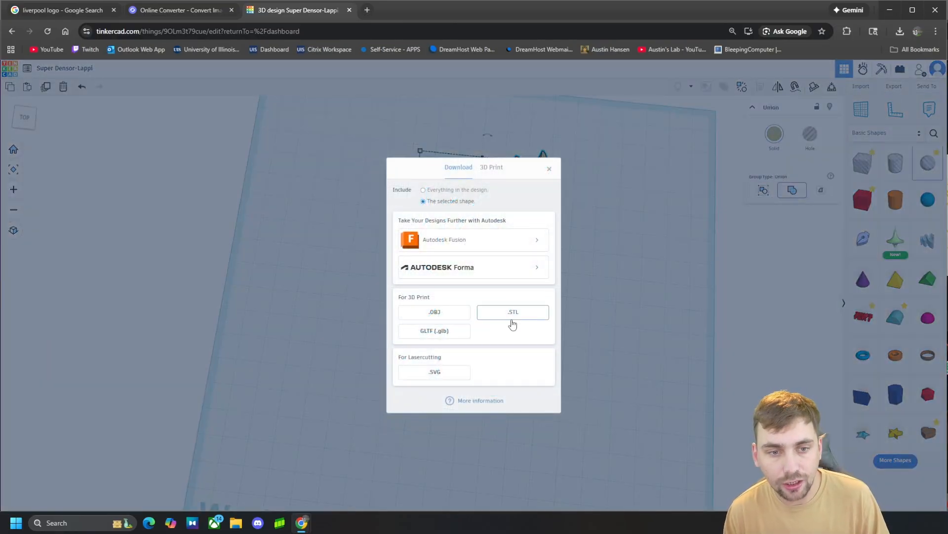
click(548, 168)
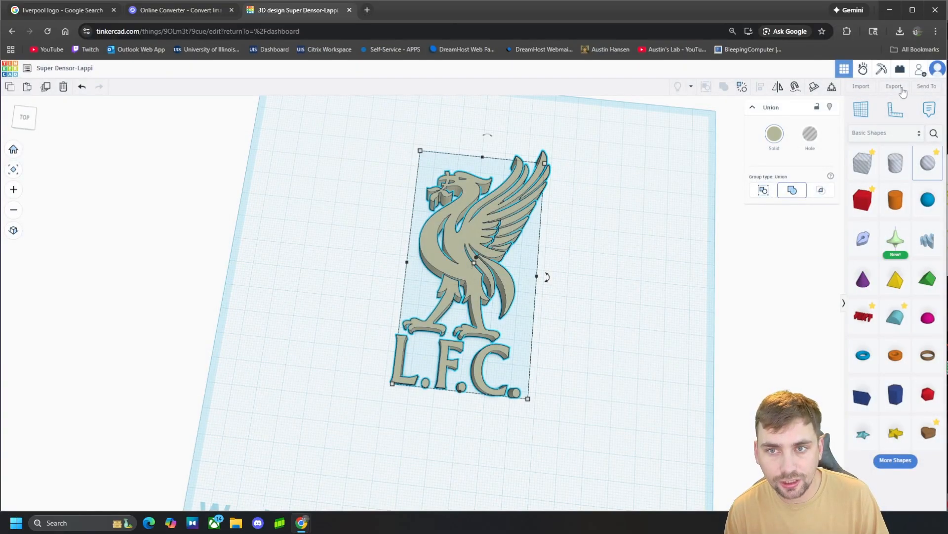
click(894, 86)
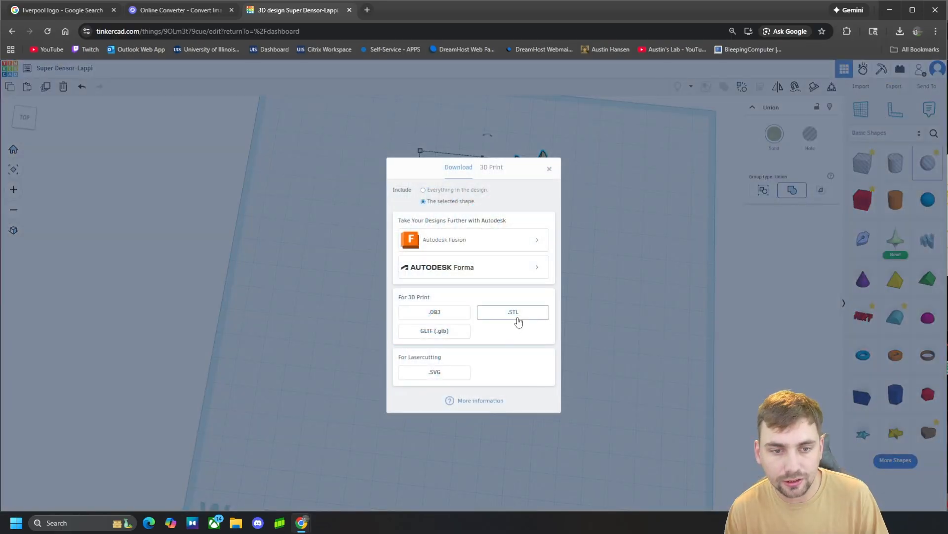